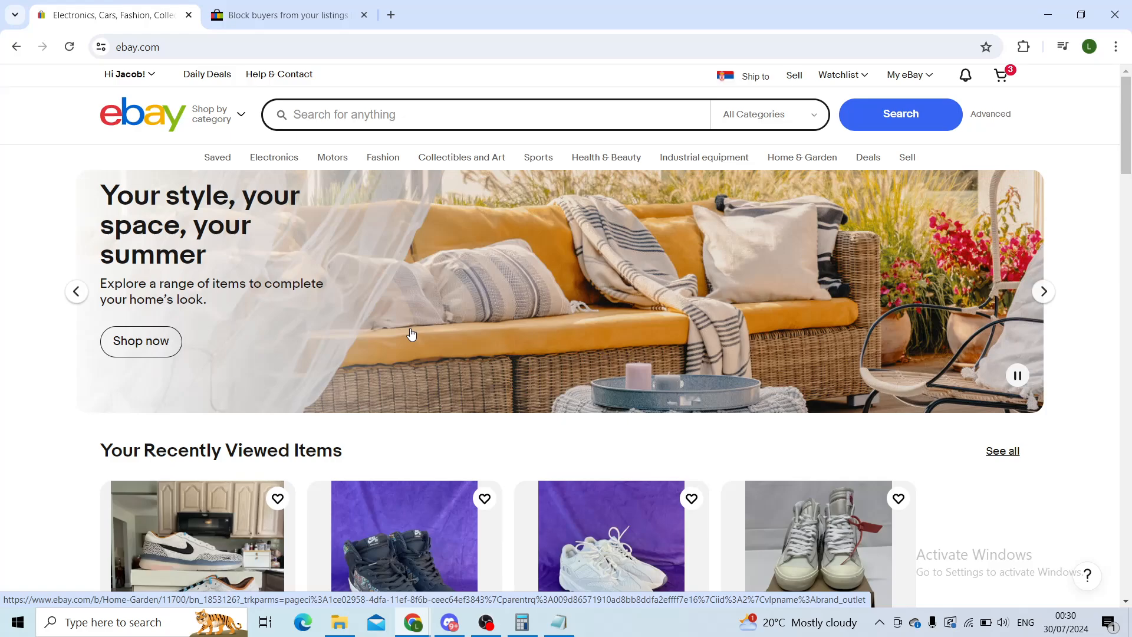
- Switch to the 'Block buyers from your listings' tab and reach the empty Blocked buyer list box
scroll("down", 3)
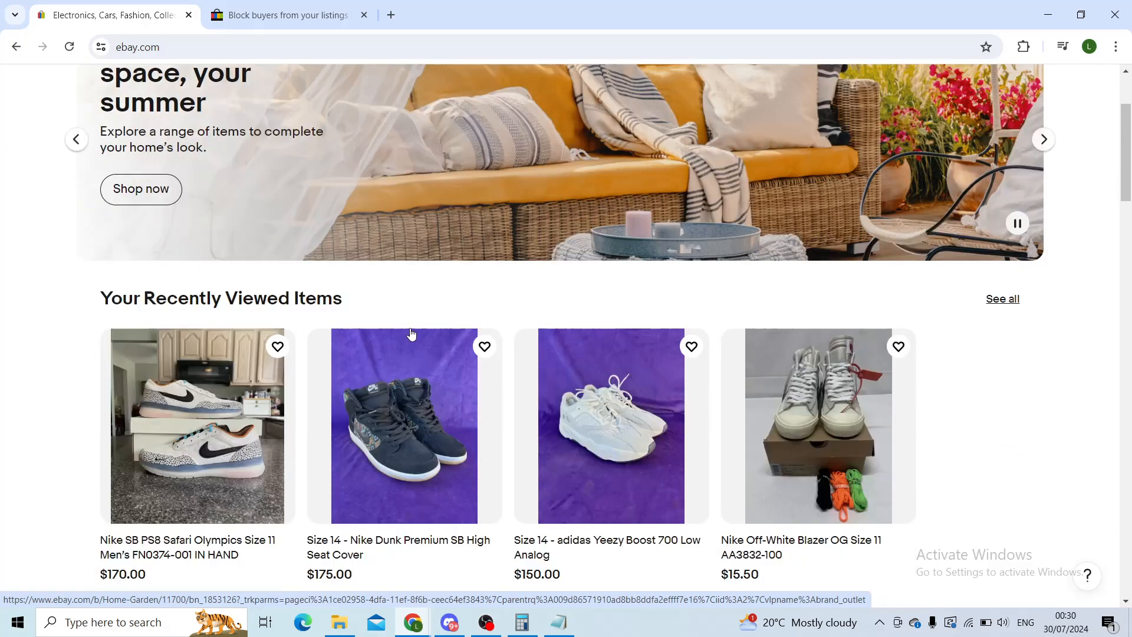
scroll("up", 3)
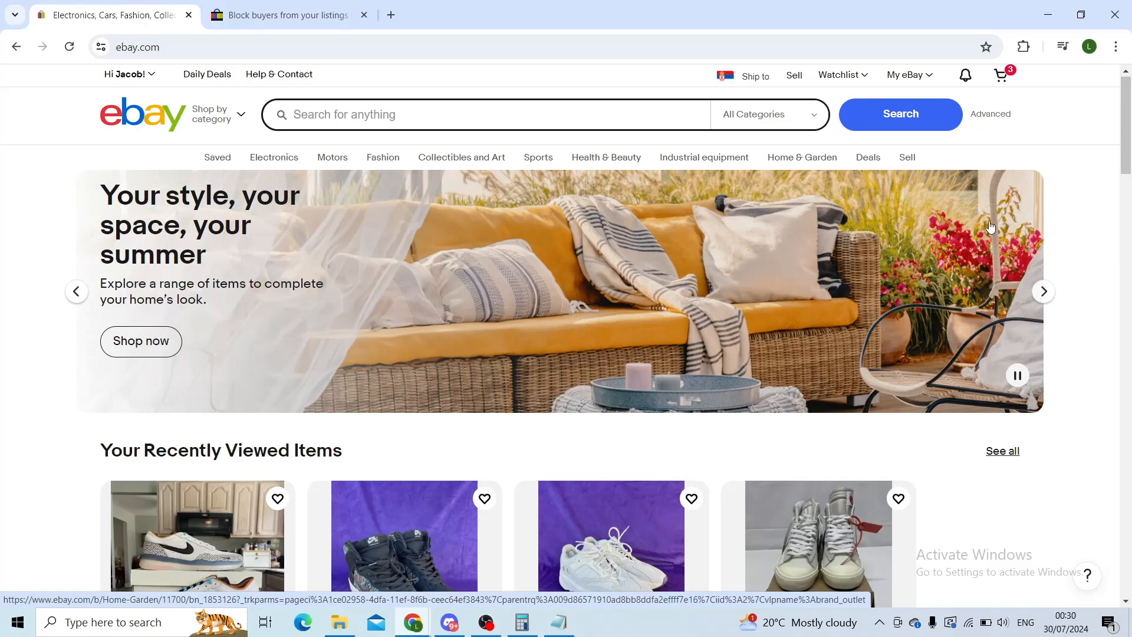
mouse_move(537, 265)
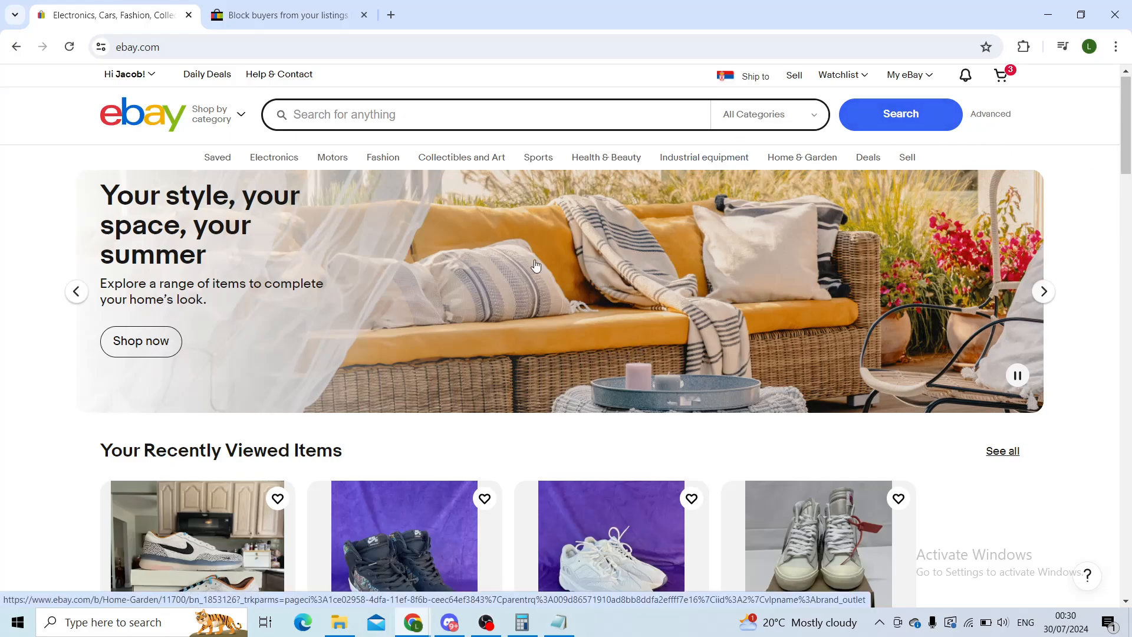
left_click(289, 15)
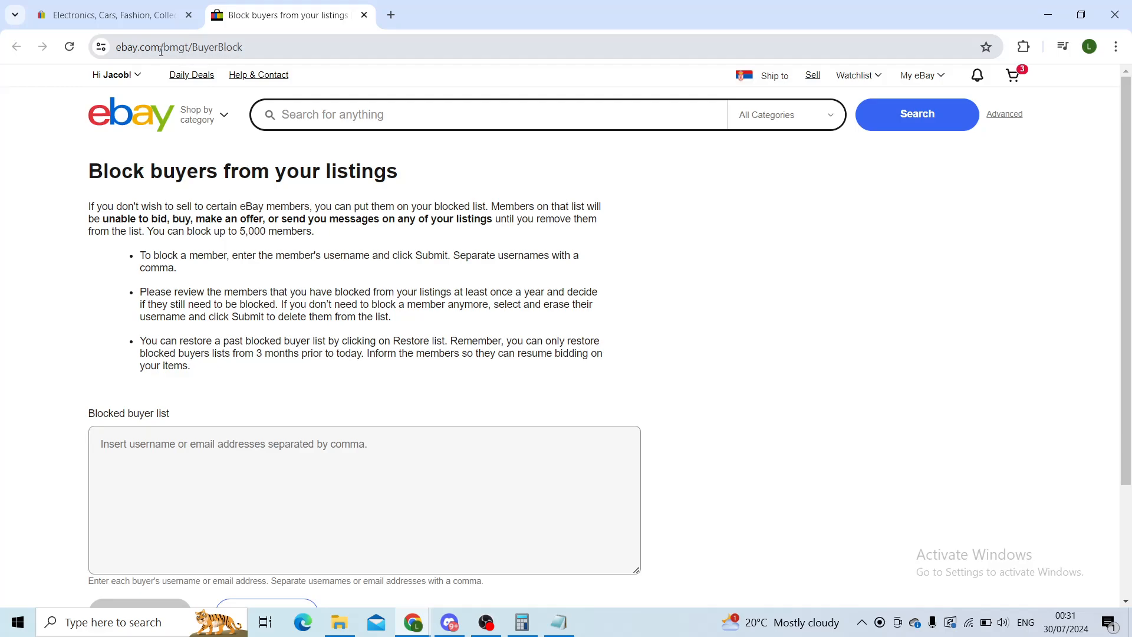
mouse_move(247, 47)
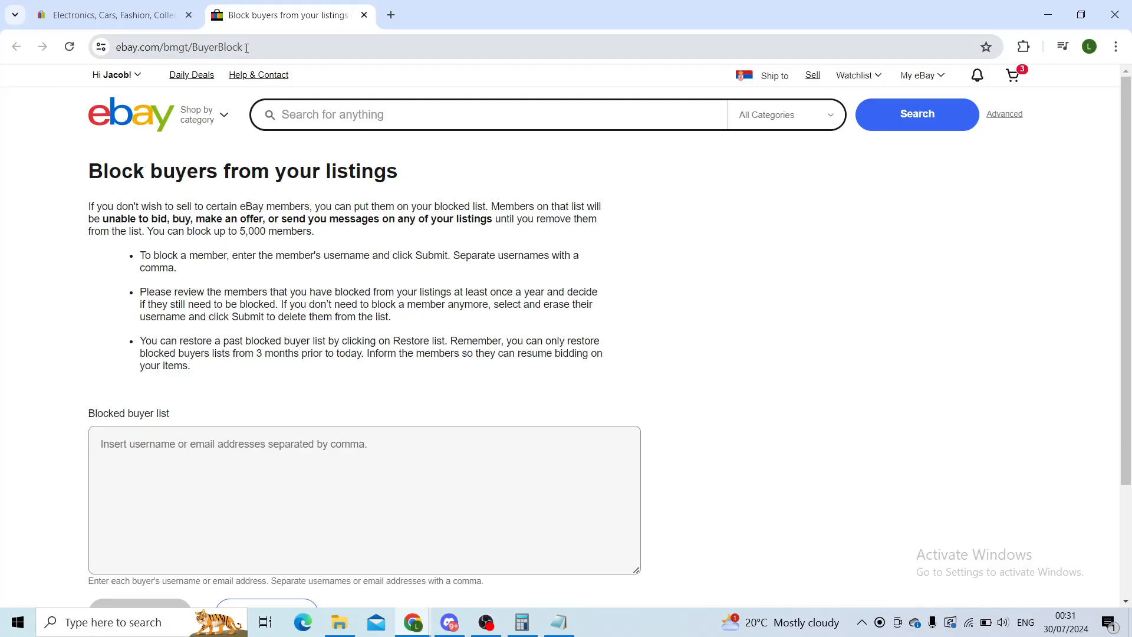
scroll("down", 3)
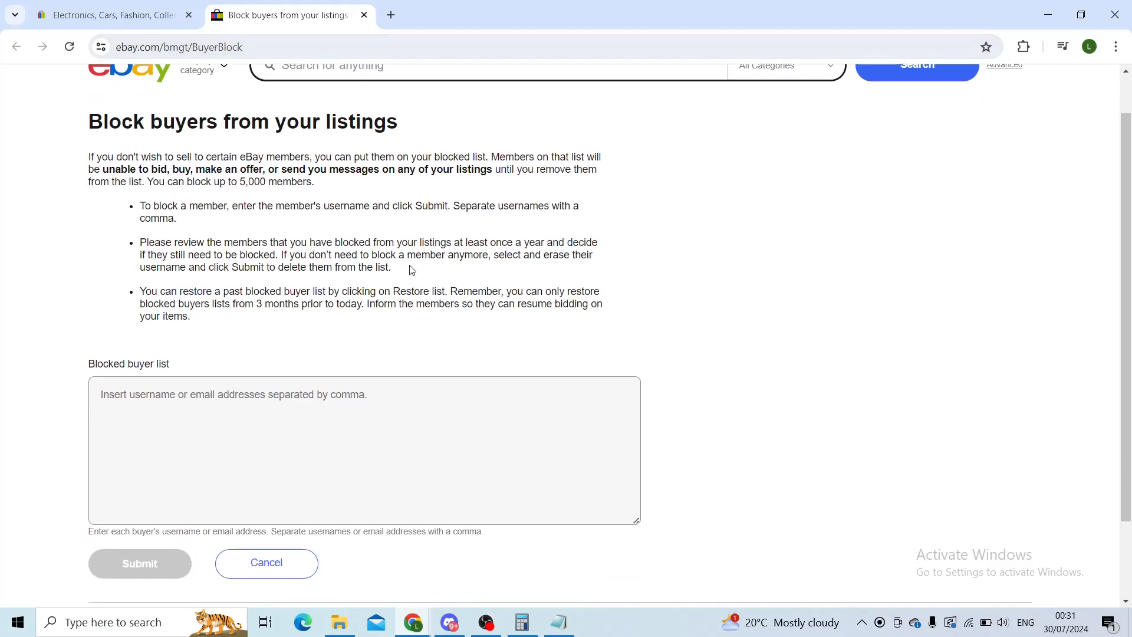
left_click(114, 74)
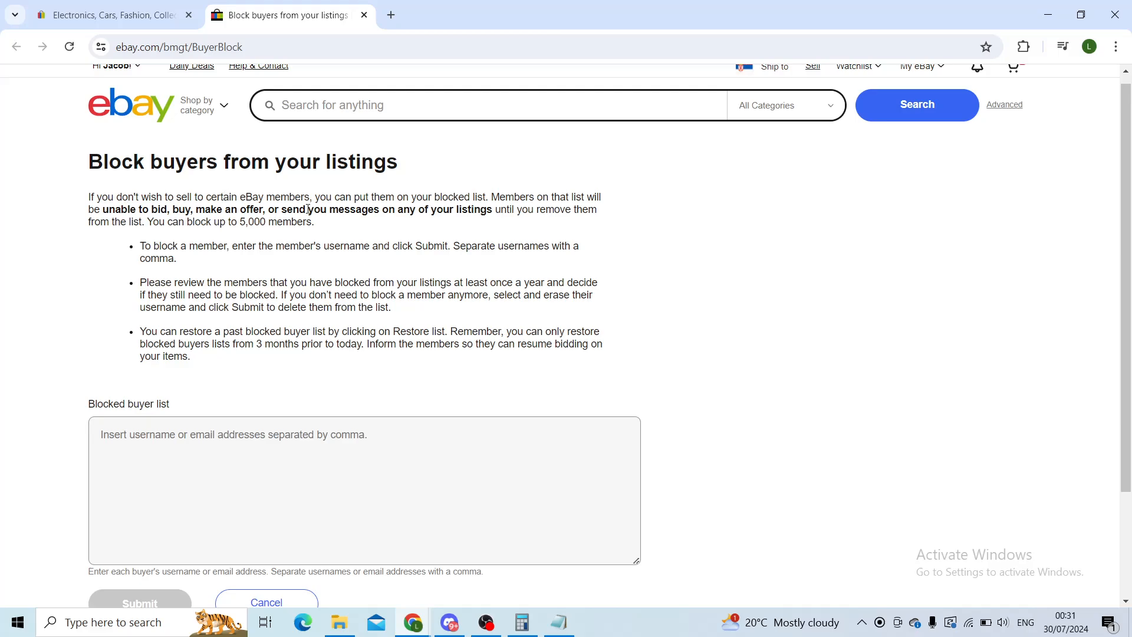
mouse_move(436, 213)
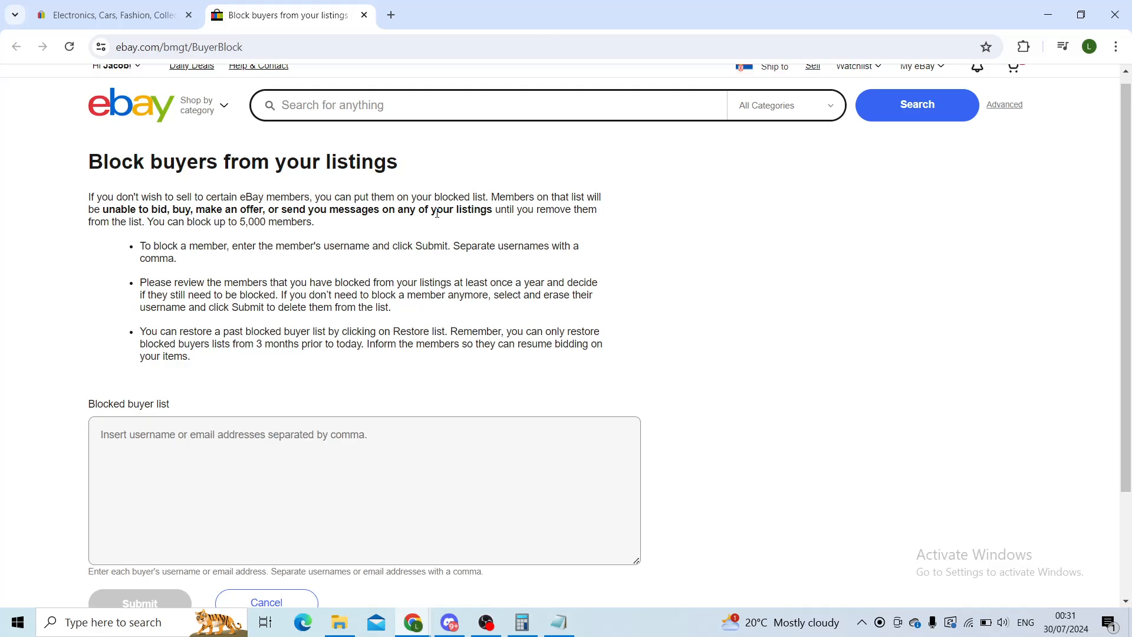
scroll("down", 3)
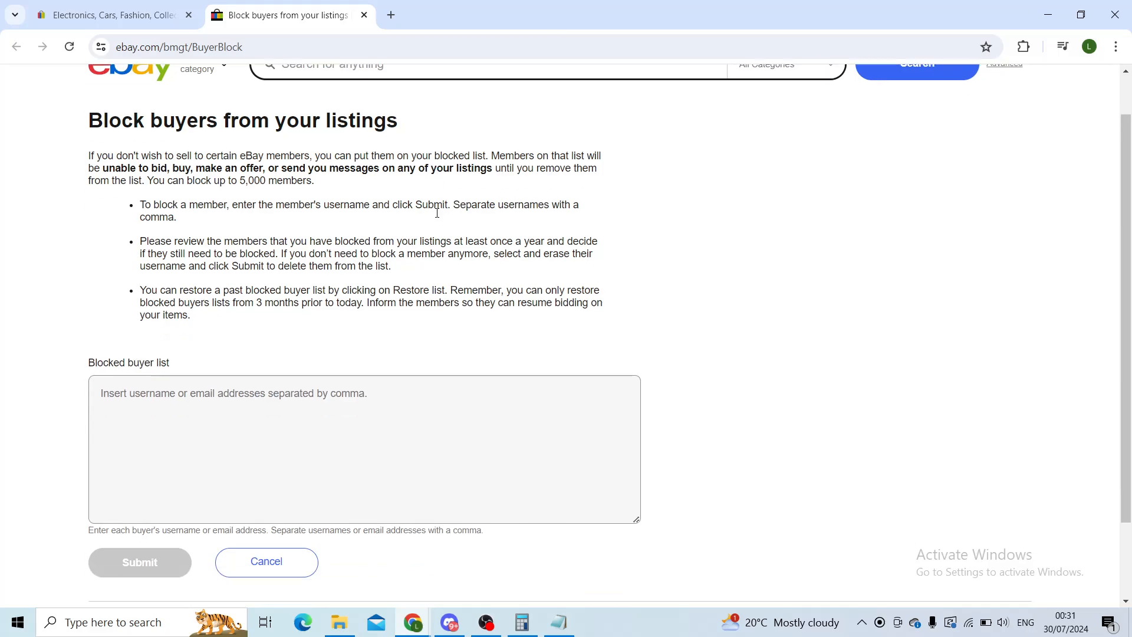
scroll("down", 3)
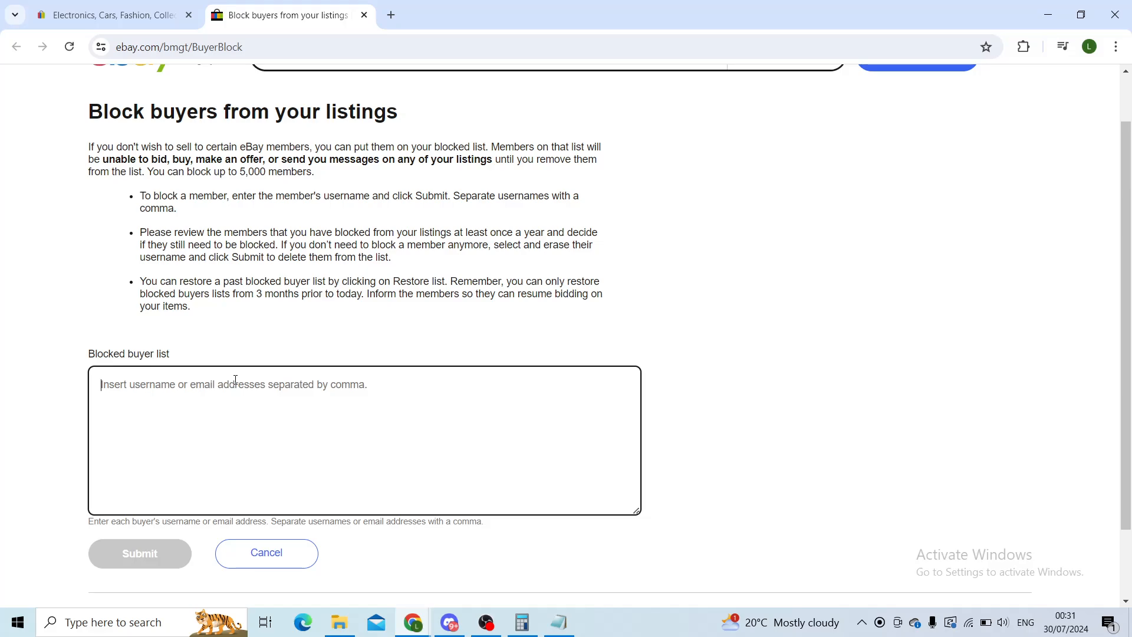
- Enter 'username1, username2' into the Blocked buyer list text area
type("username1")
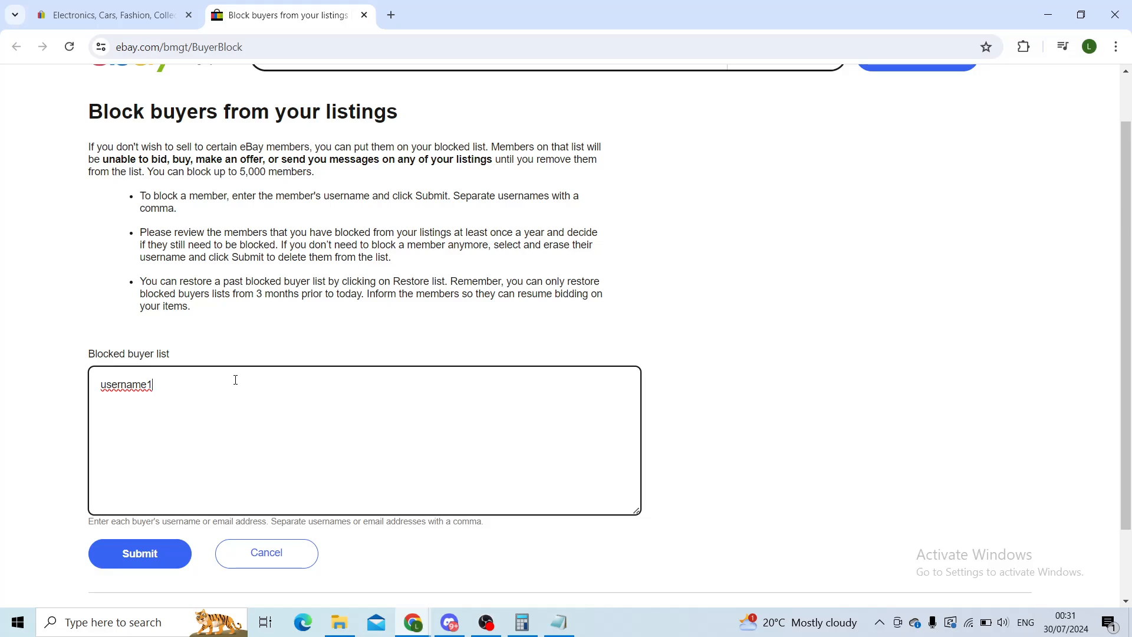
type(",")
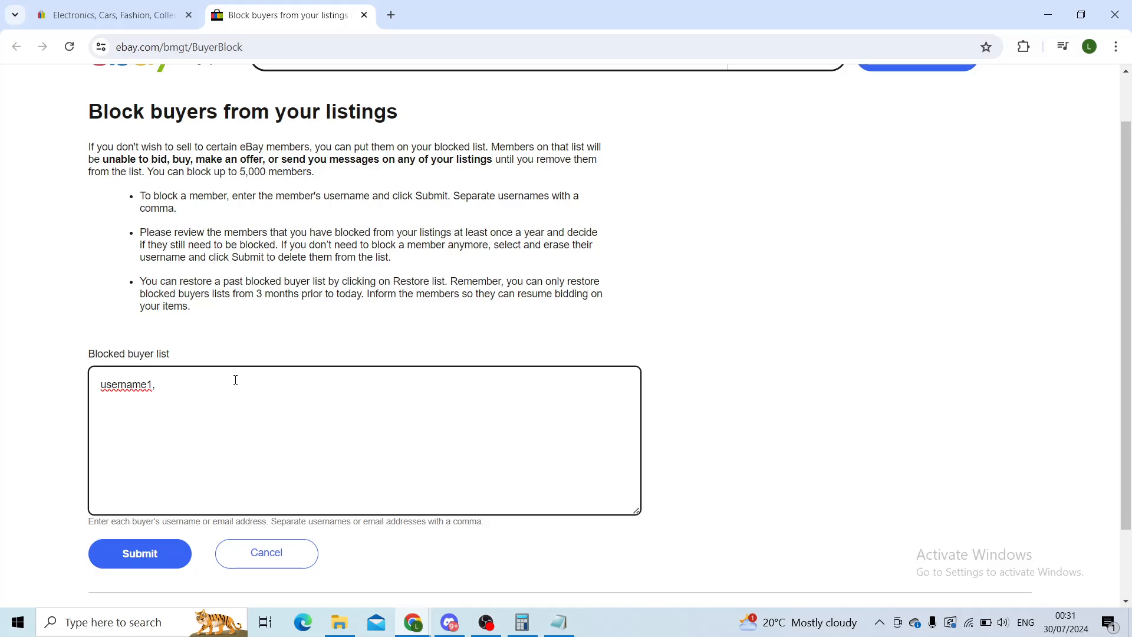
type("username2")
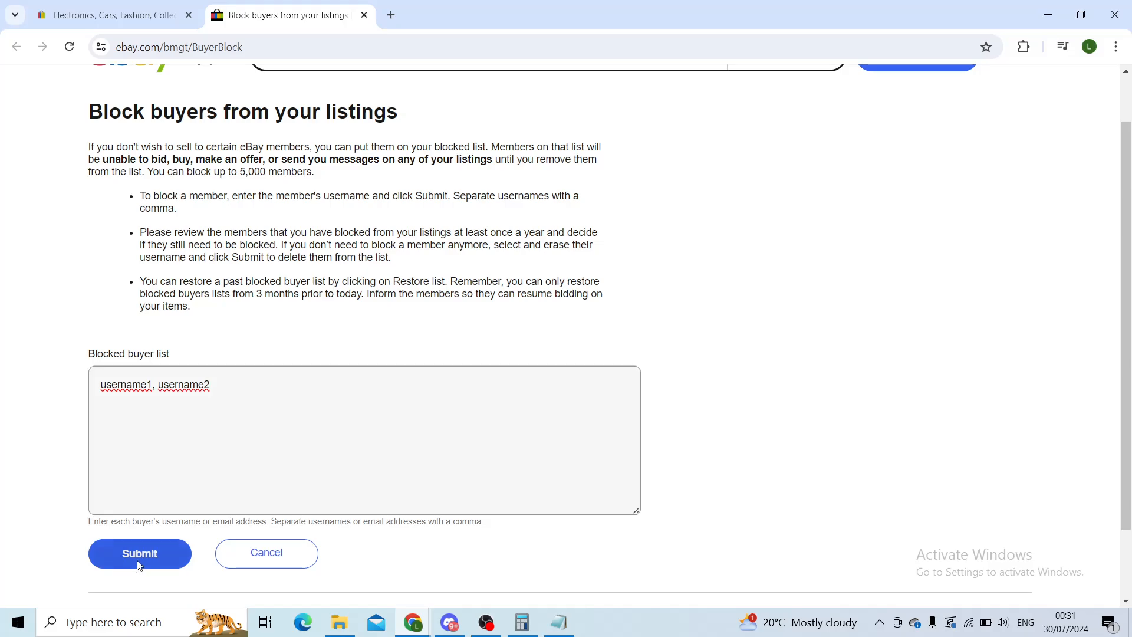
- Submit username1 and username2 and check the green Success banner confirming the update
left_click(139, 553)
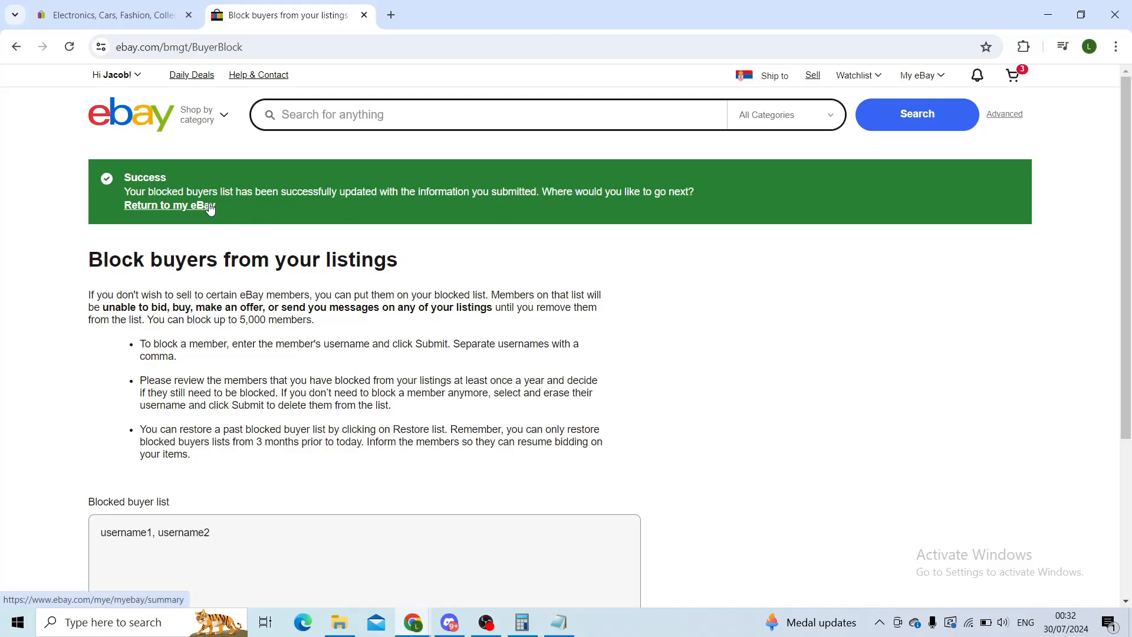
scroll("down", 3)
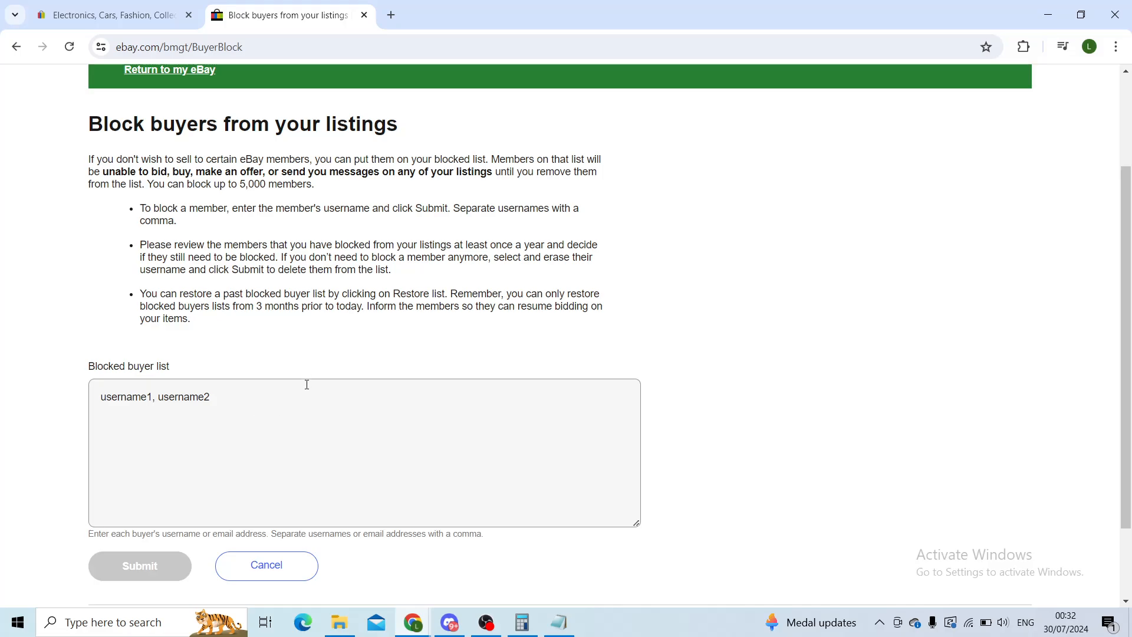
left_click(139, 565)
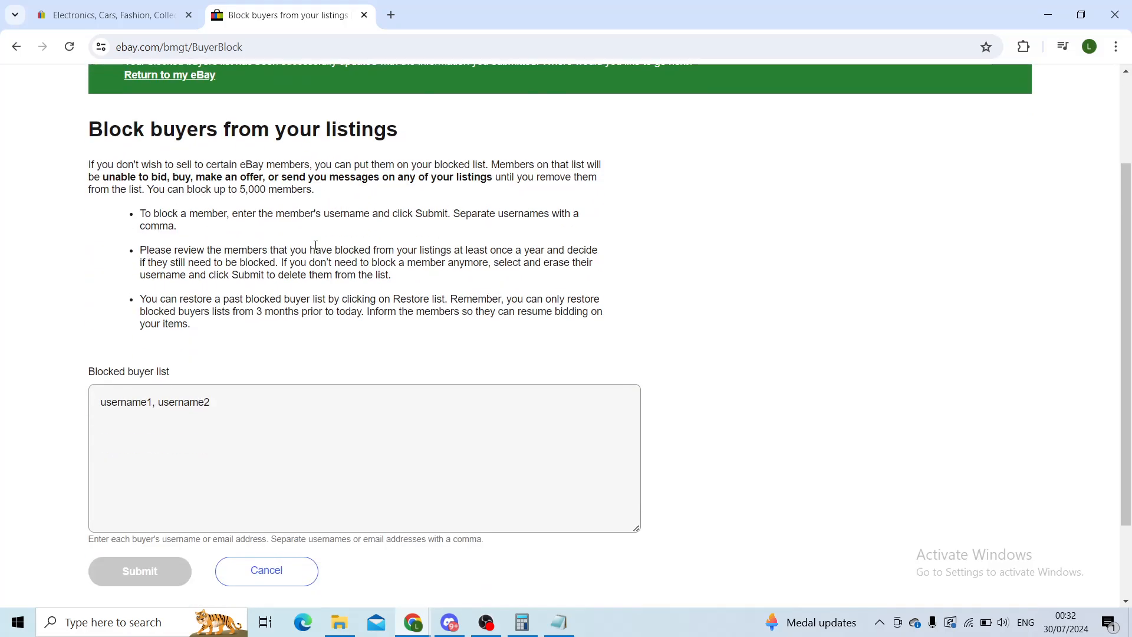
scroll("down", 3)
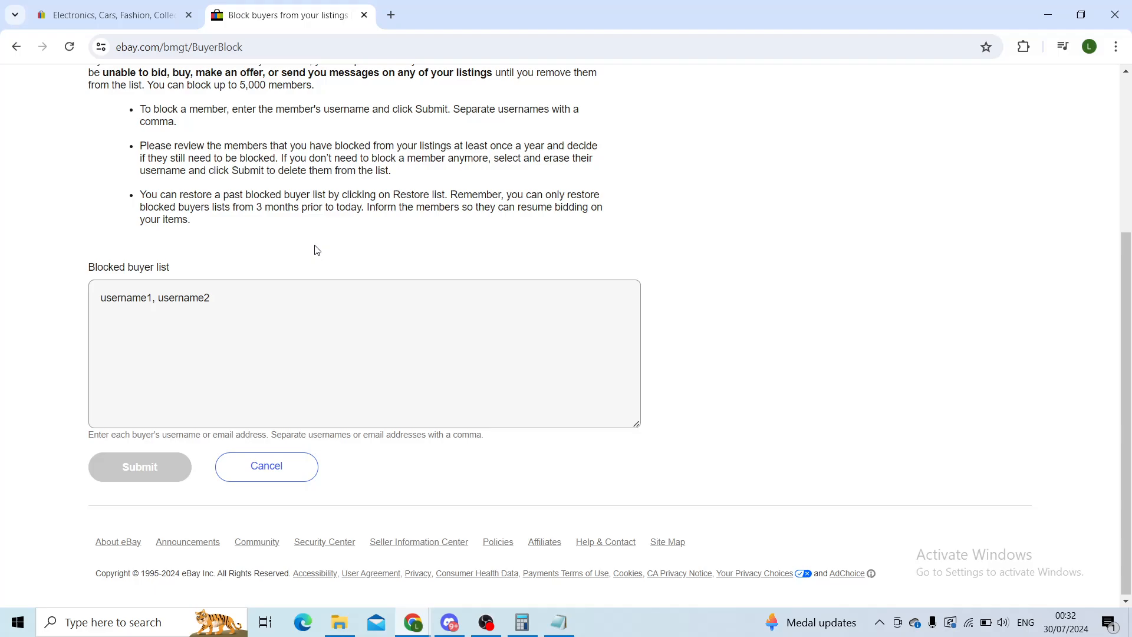
left_click(139, 466)
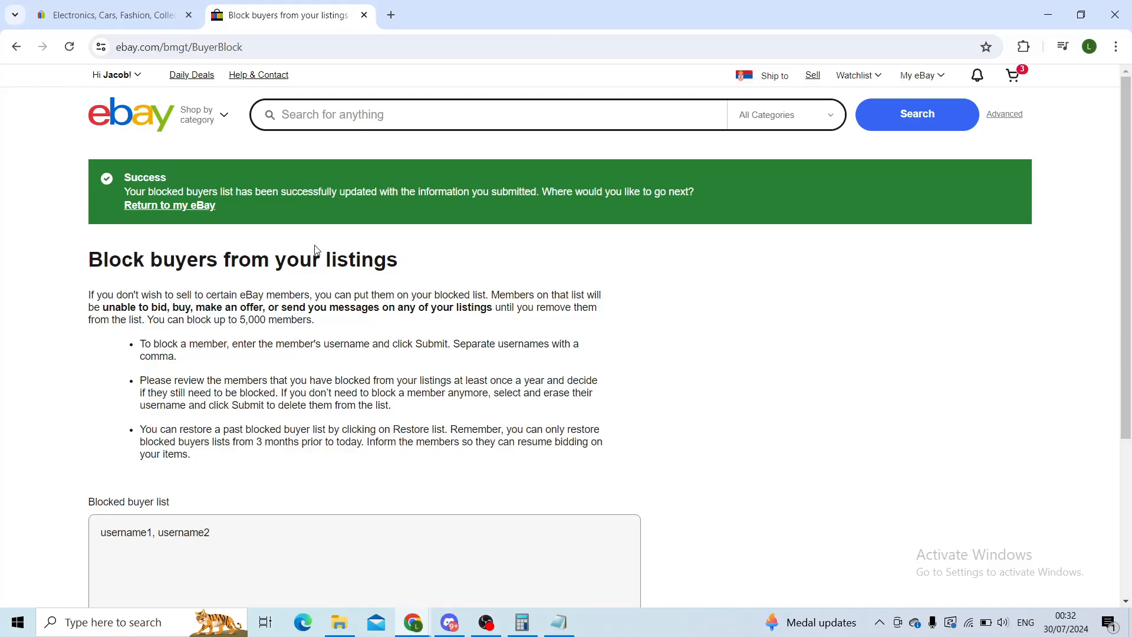
scroll("down", 3)
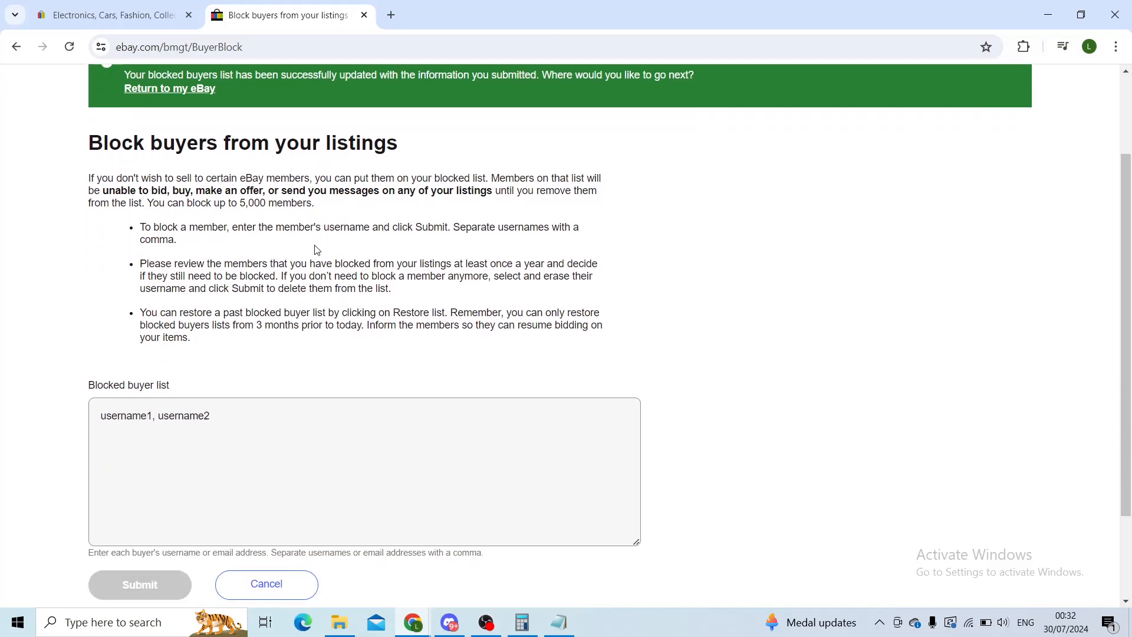
left_click(224, 421)
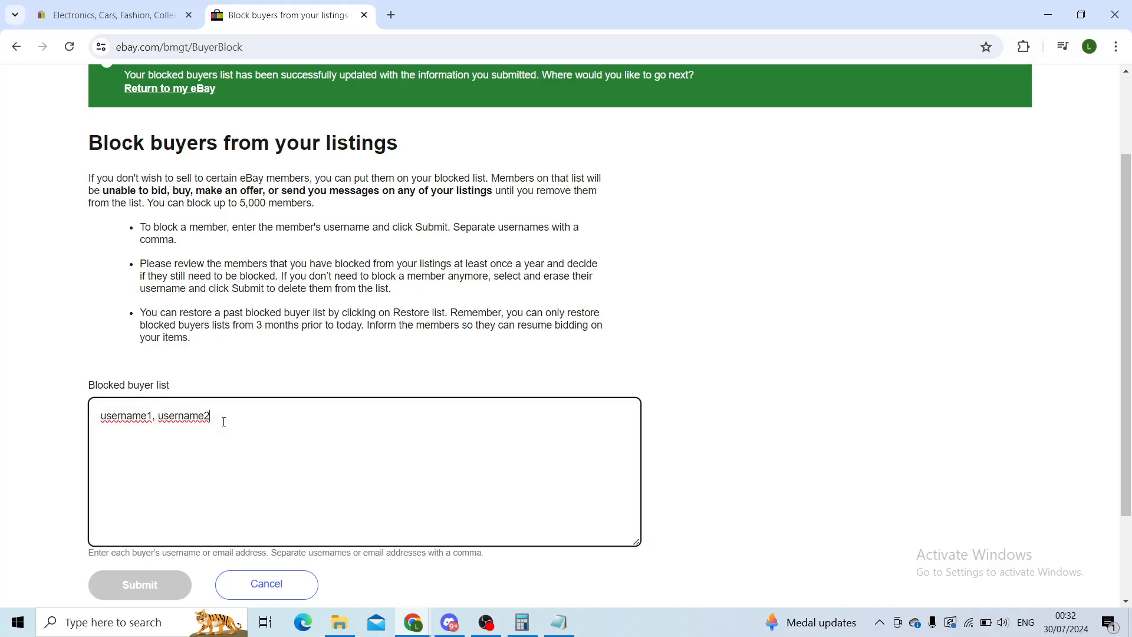
scroll("up", 3)
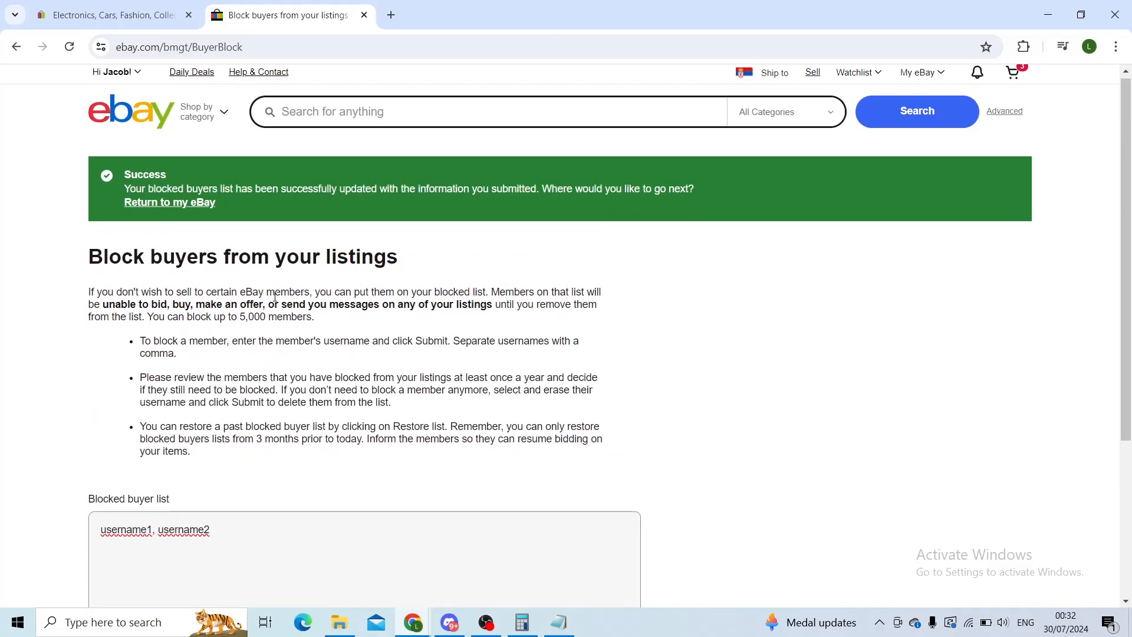